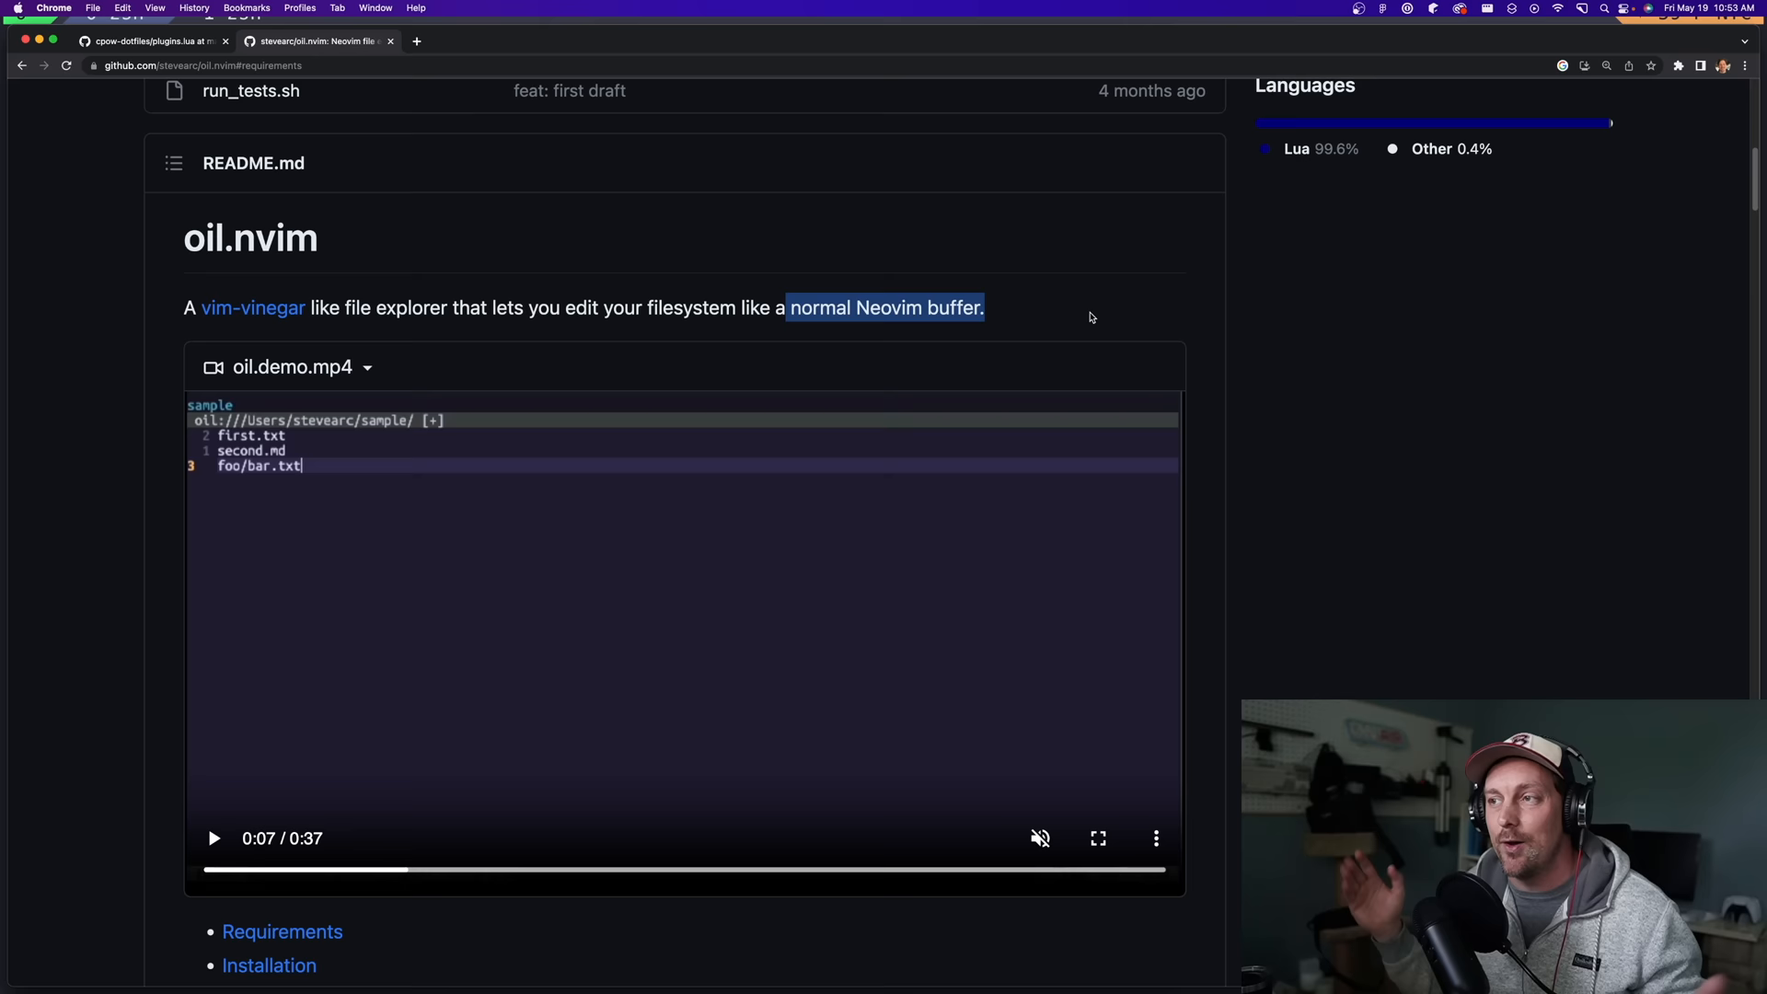
- Reach the README's Installation section and expand the lazy.nvim install block
scroll("down", 3)
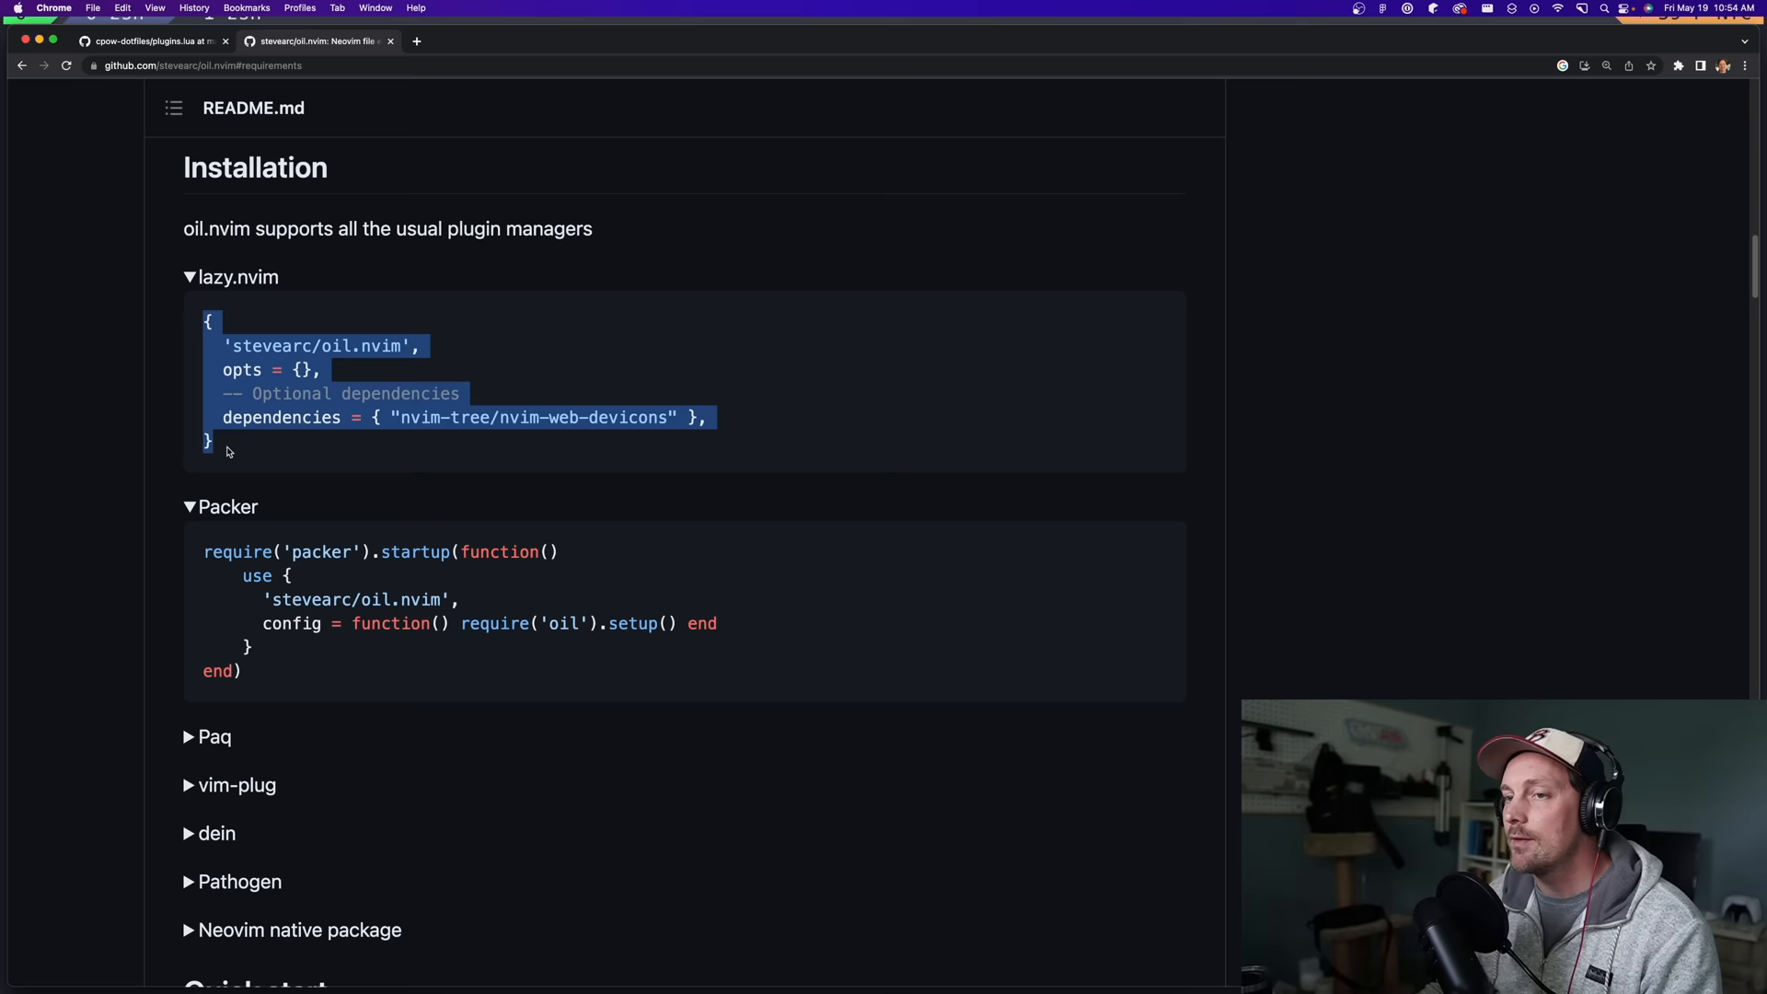
left_click(451, 462)
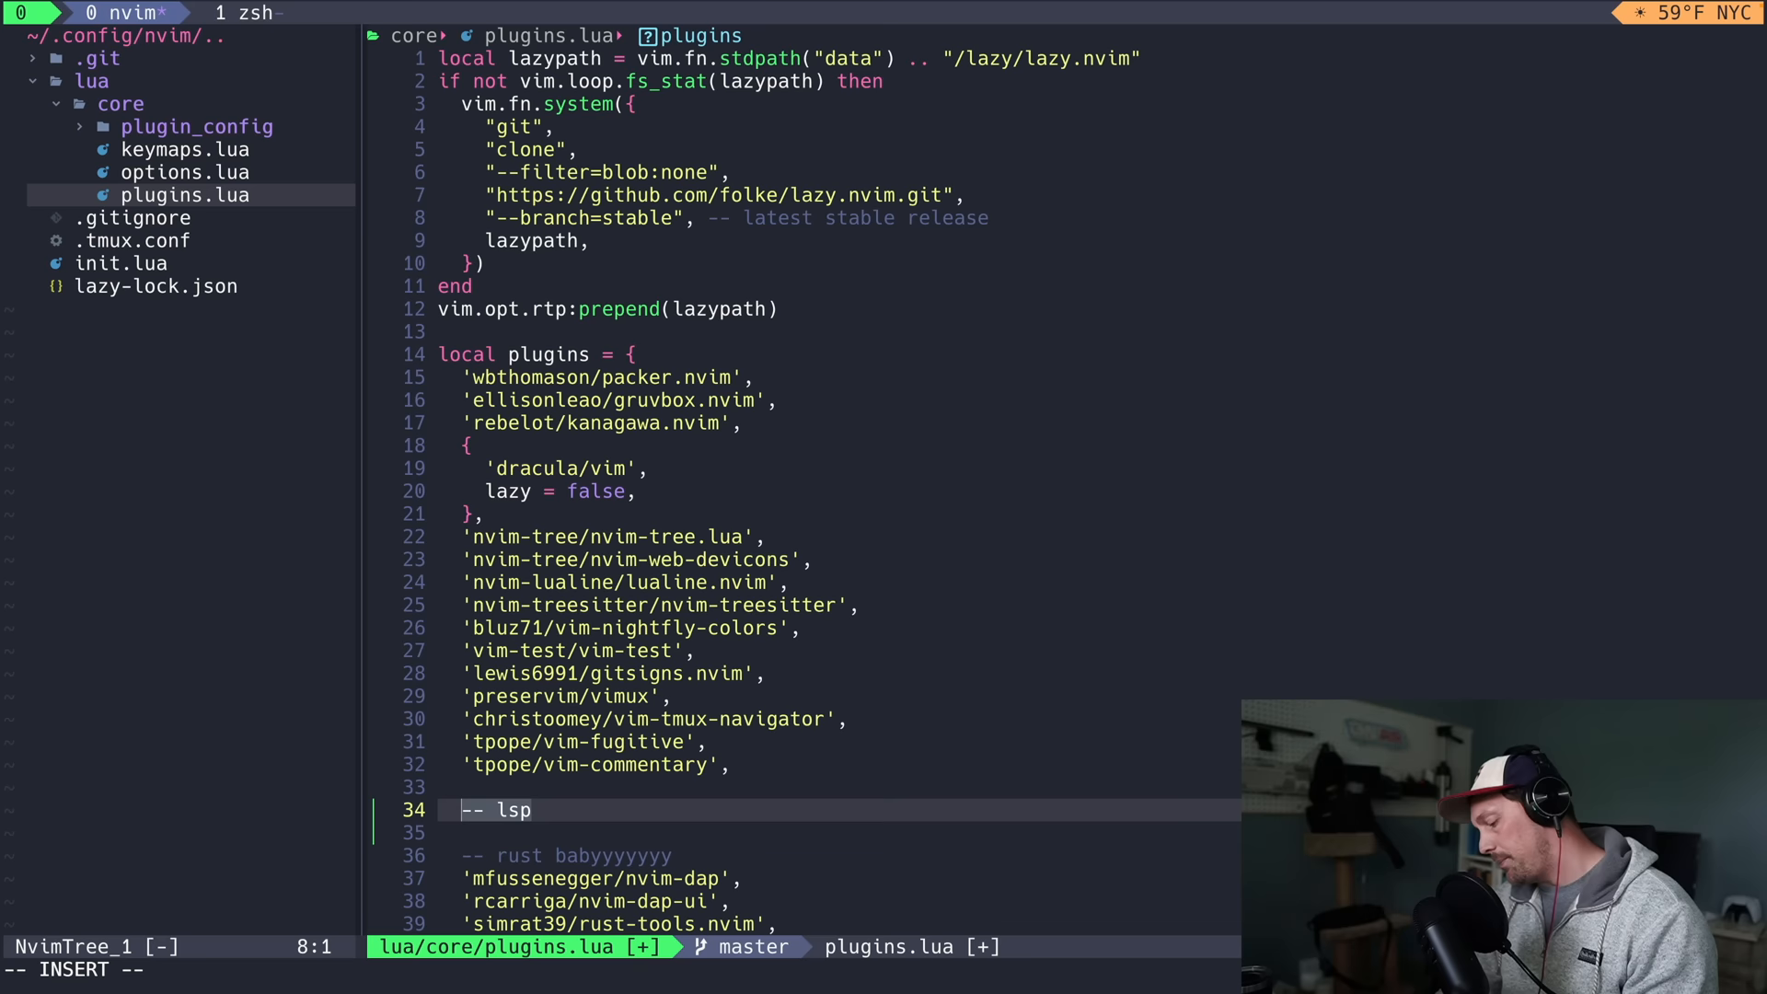
- Add the 'stevearc/oil.nvim', entry on a new line in lua/core/plugins.lua
type("'stevearc/oil.nvim',")
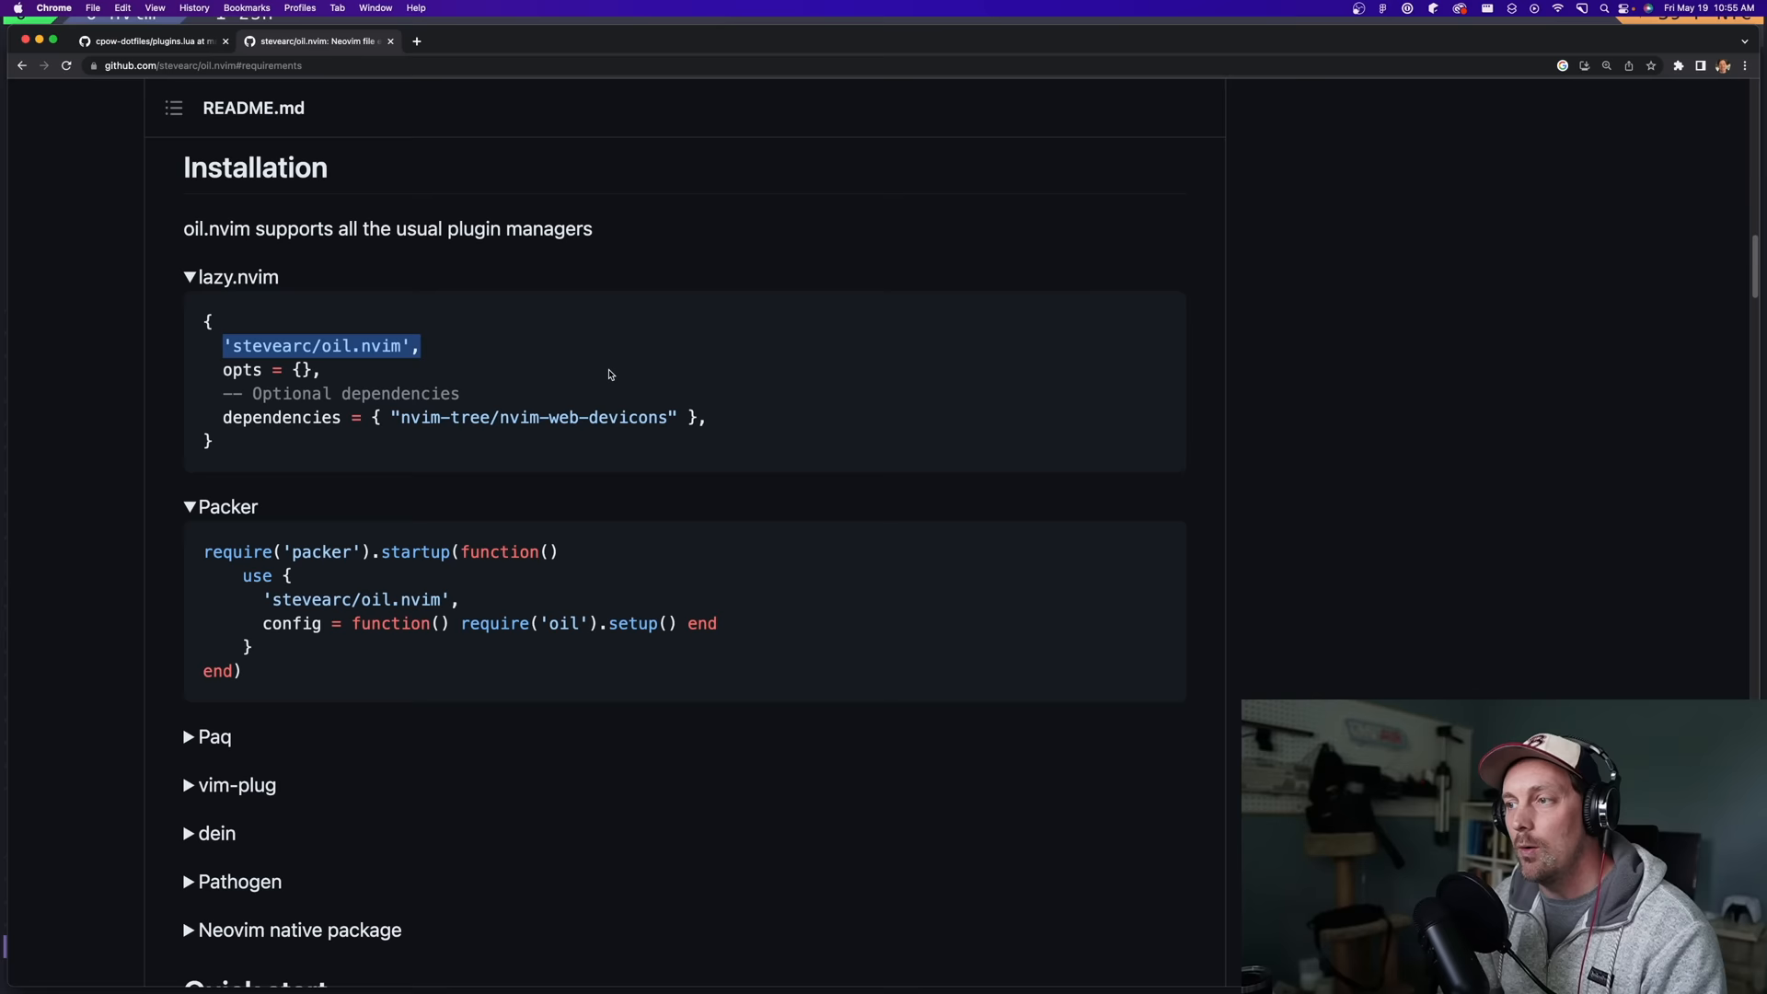
- Scroll the README to the lazy.nvim block containing the 'stevearc/oil.nvim', line
scroll("down", 3)
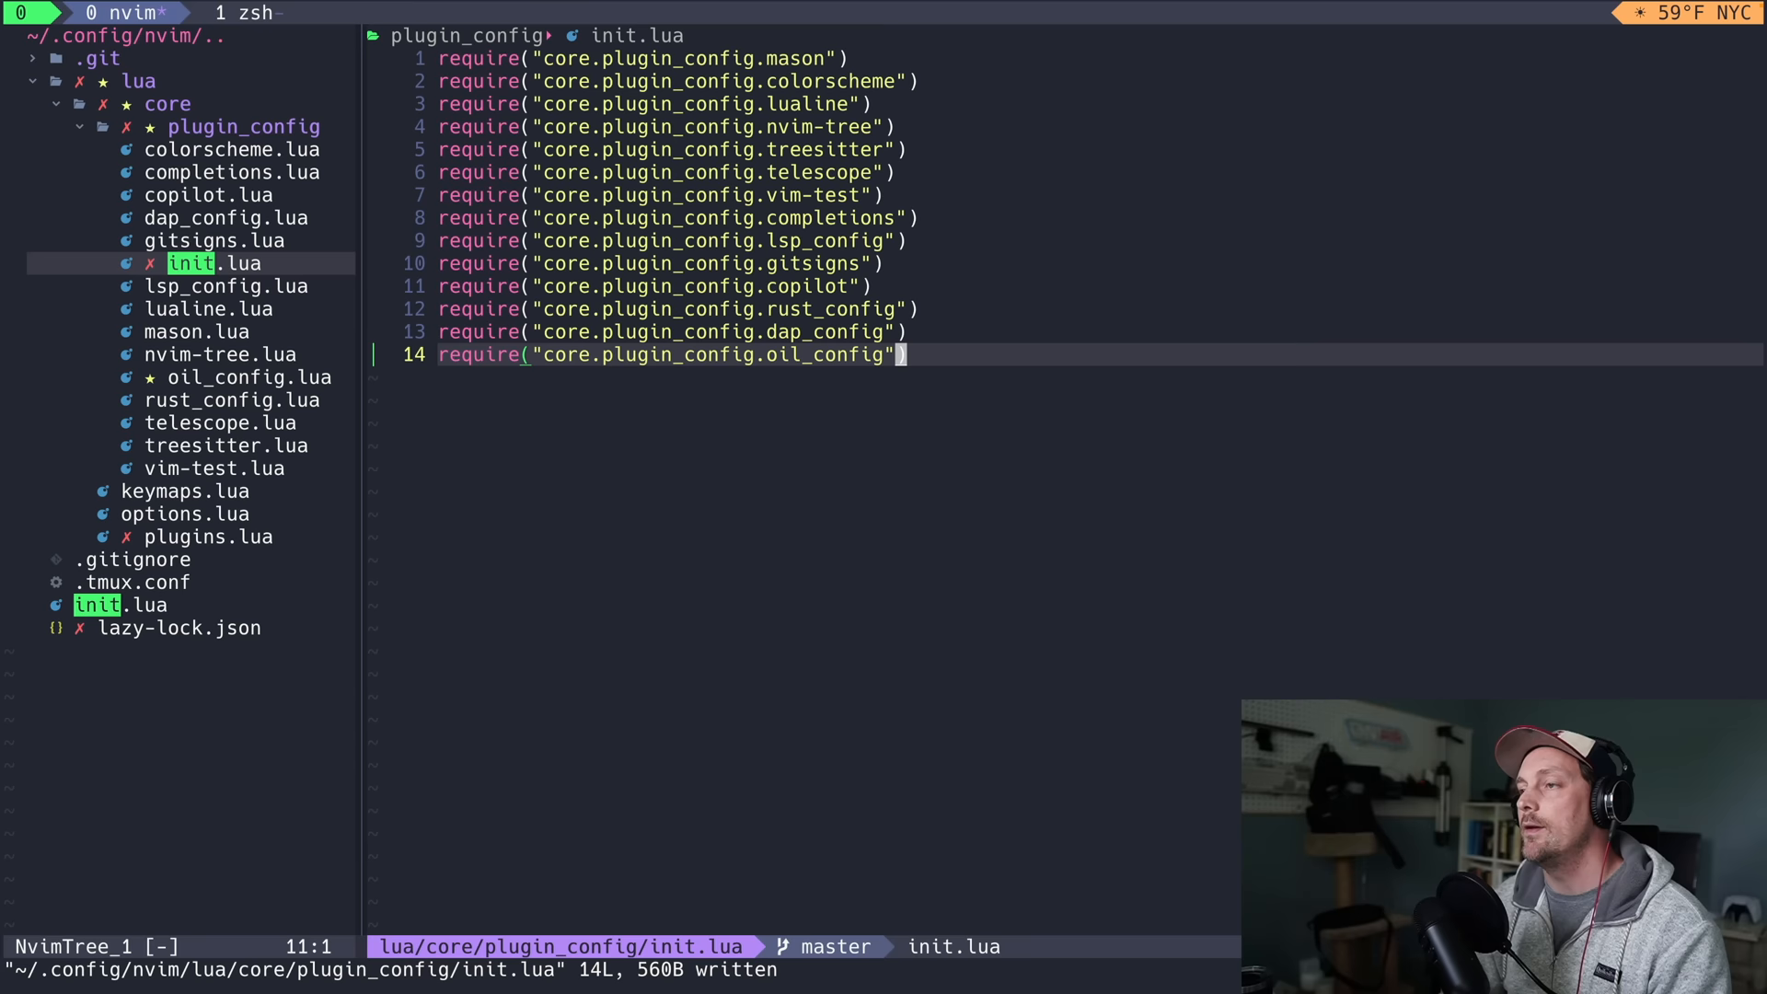
- Select the new oil_config.lua in the plugin_config tree to wire it into init.lua
left_click(98, 605)
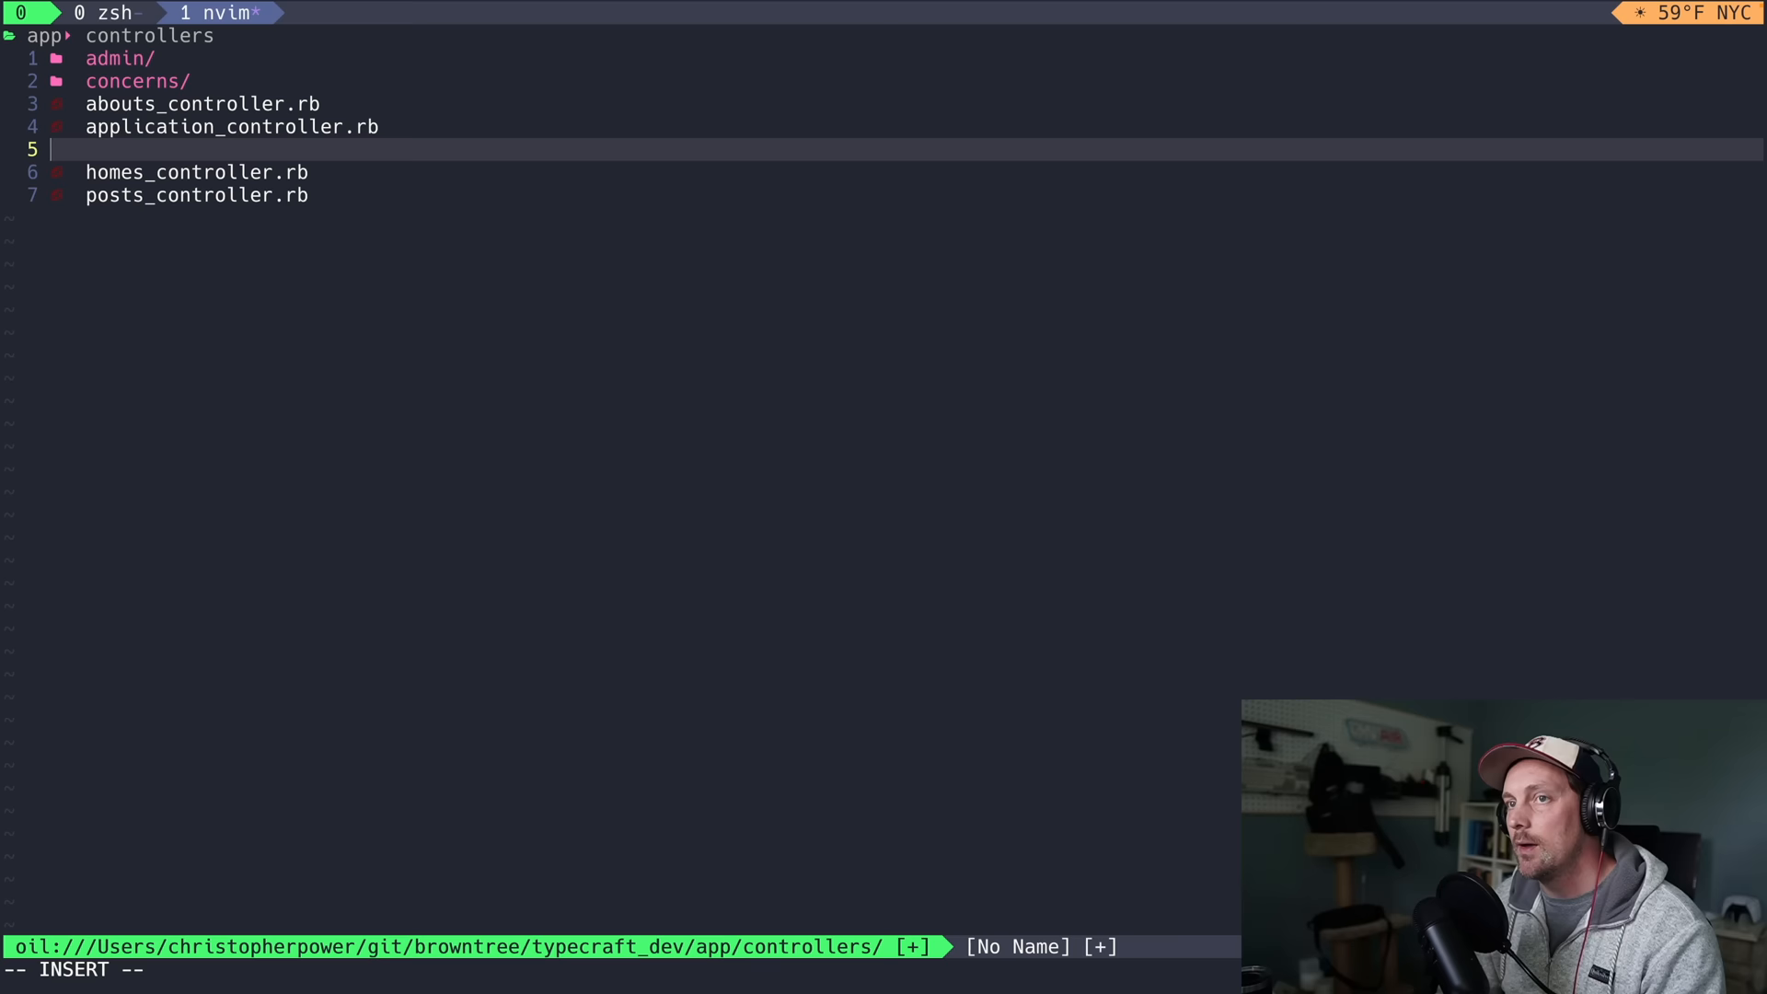
- Name the new oil entry blogs_controller.rb and move down to it in the controllers listing
type("blogs_controller.rb")
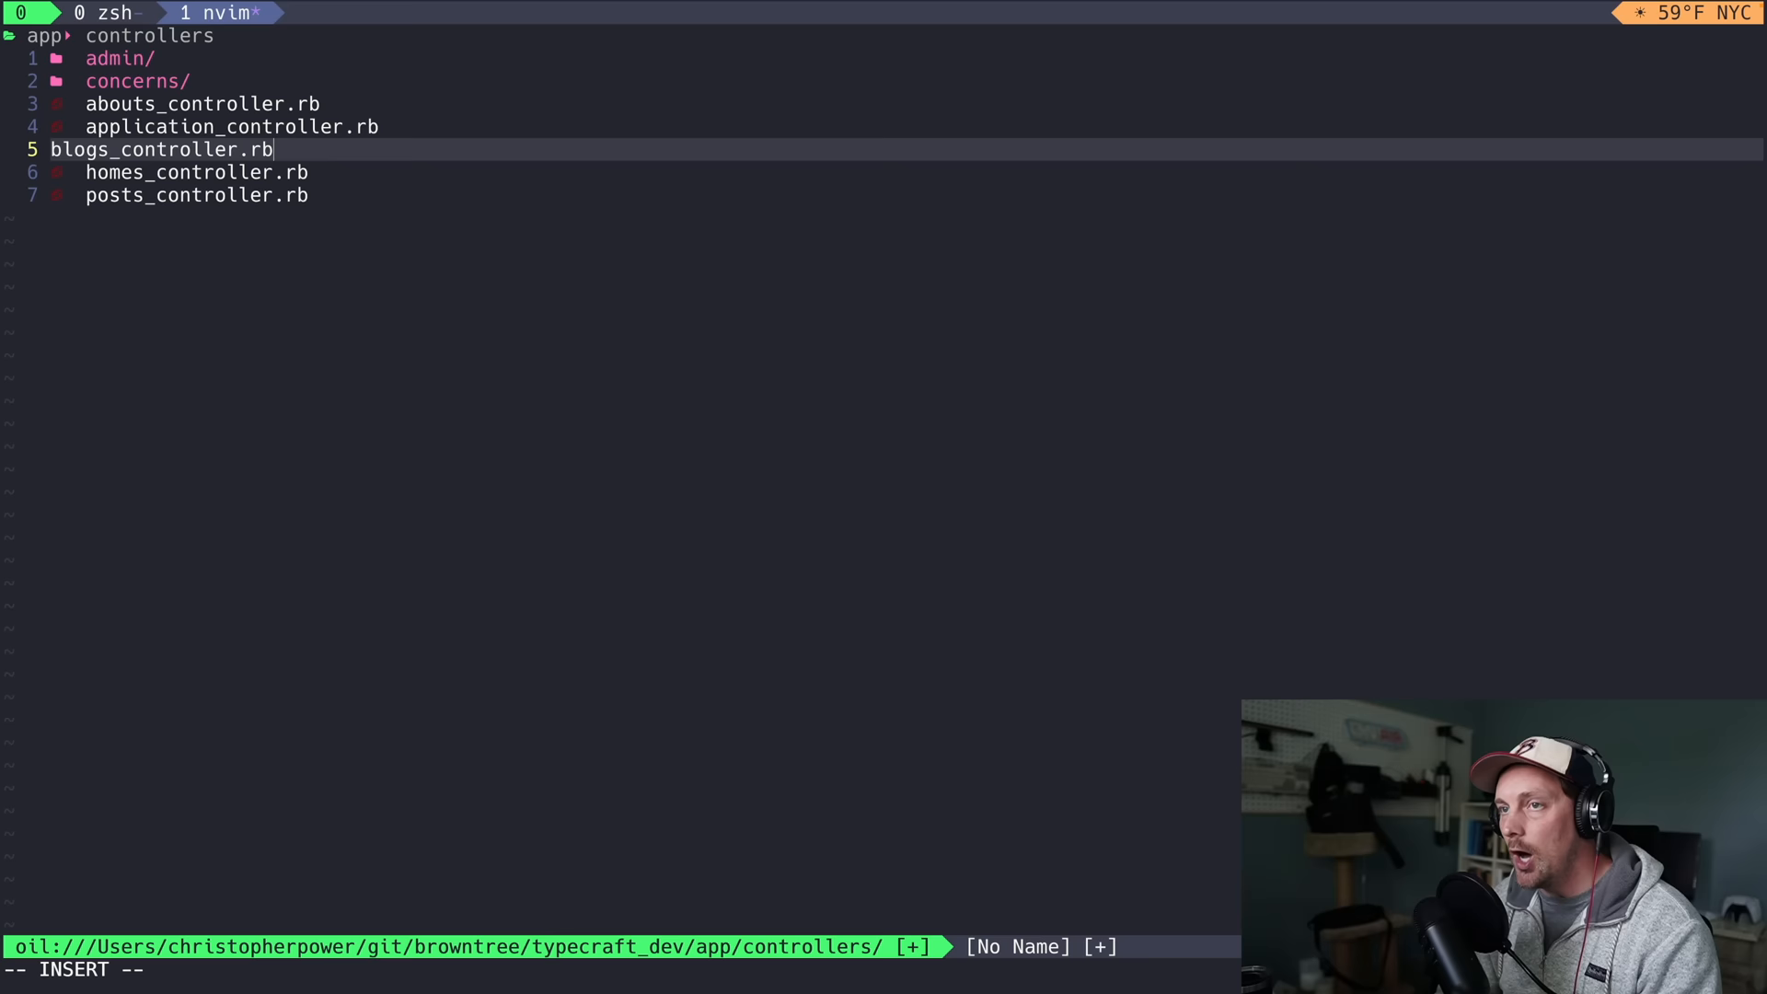
key("Return")
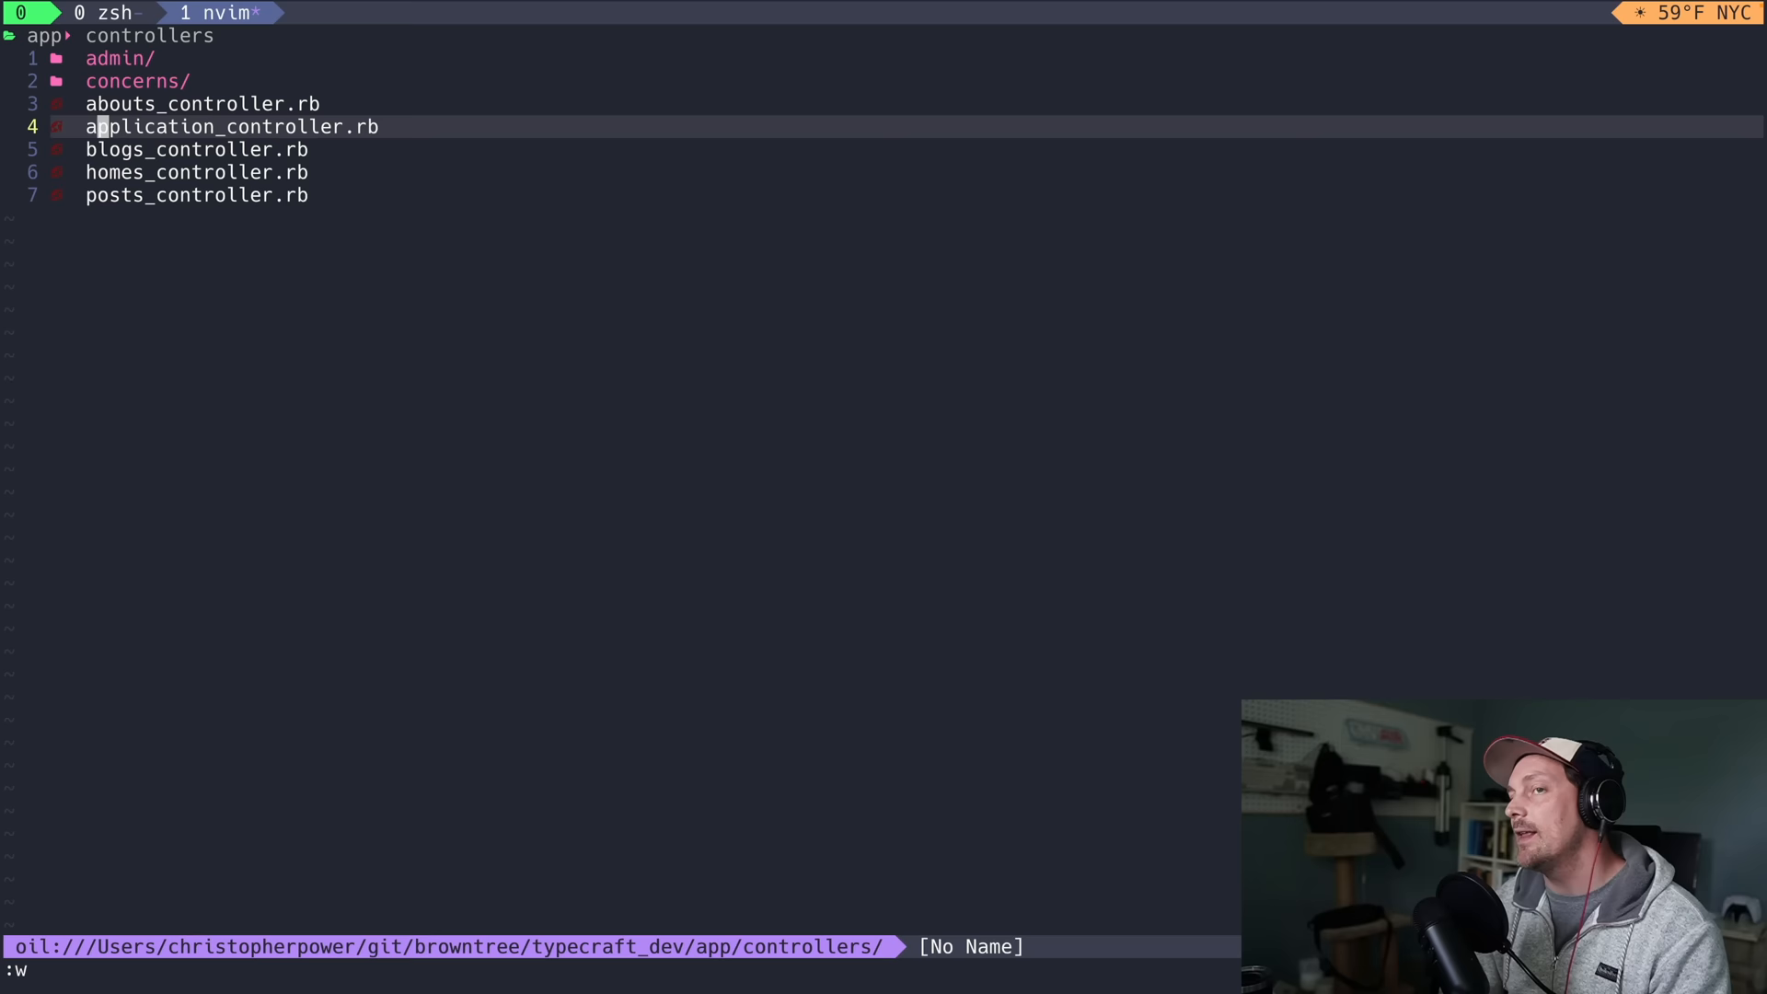
key("j")
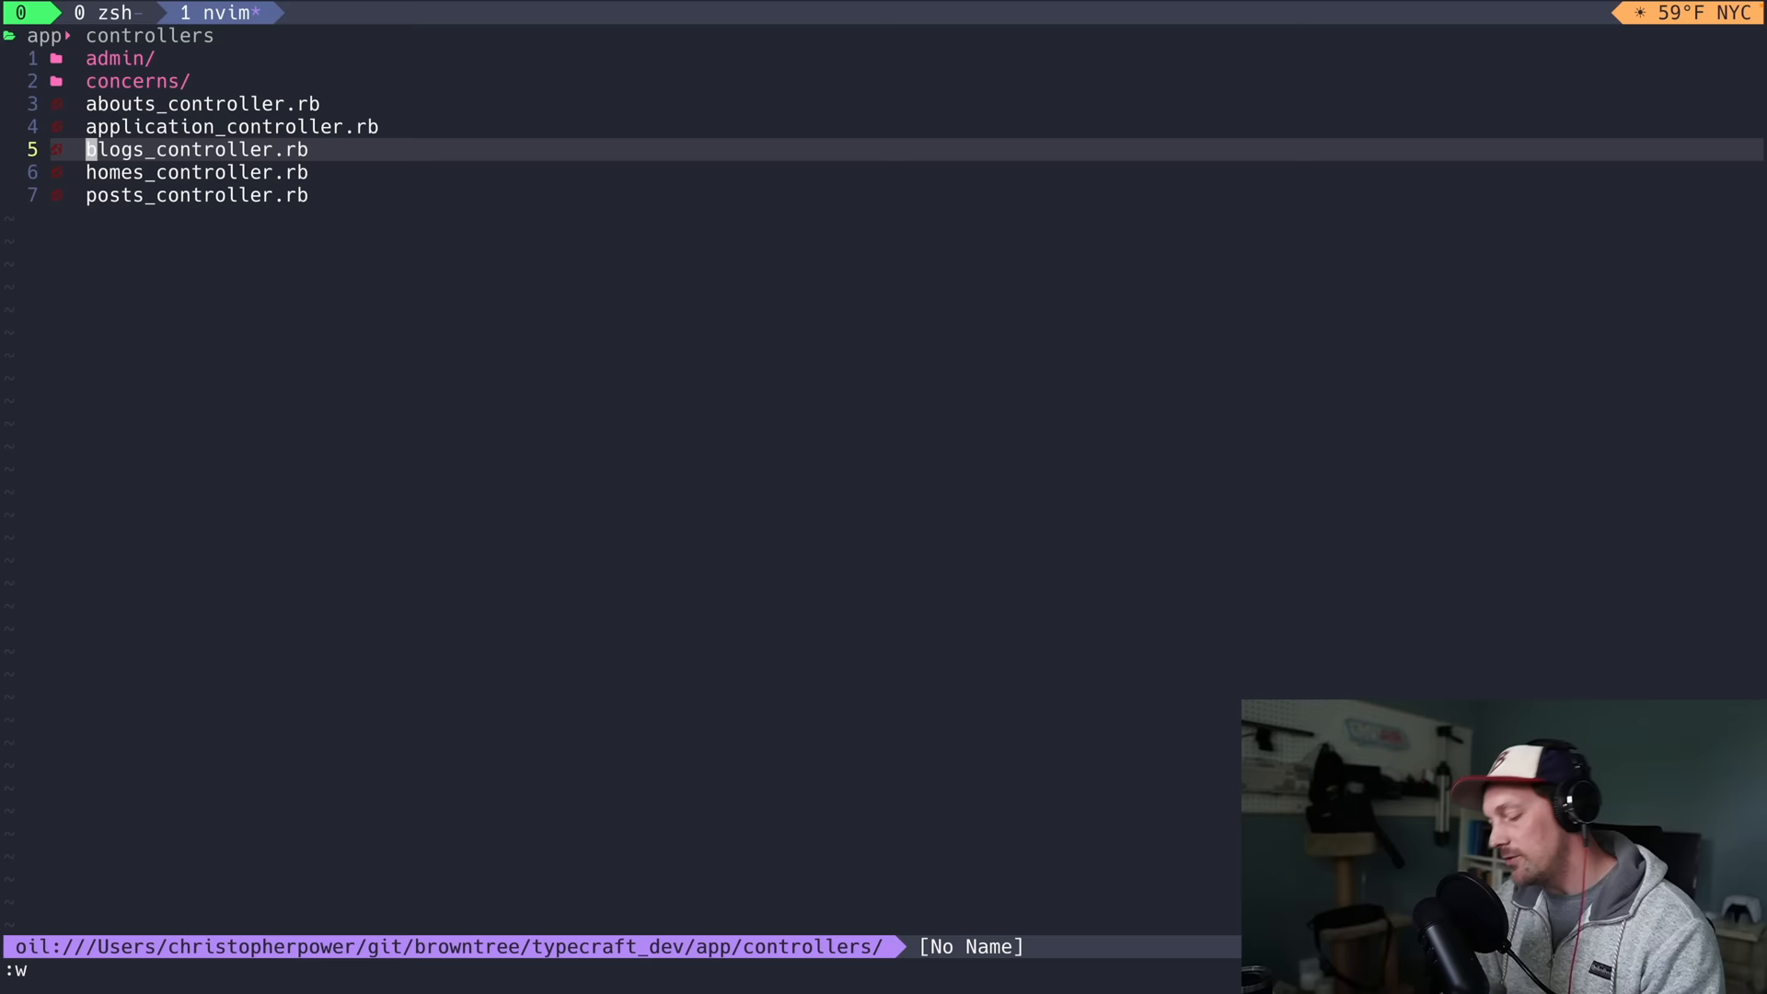